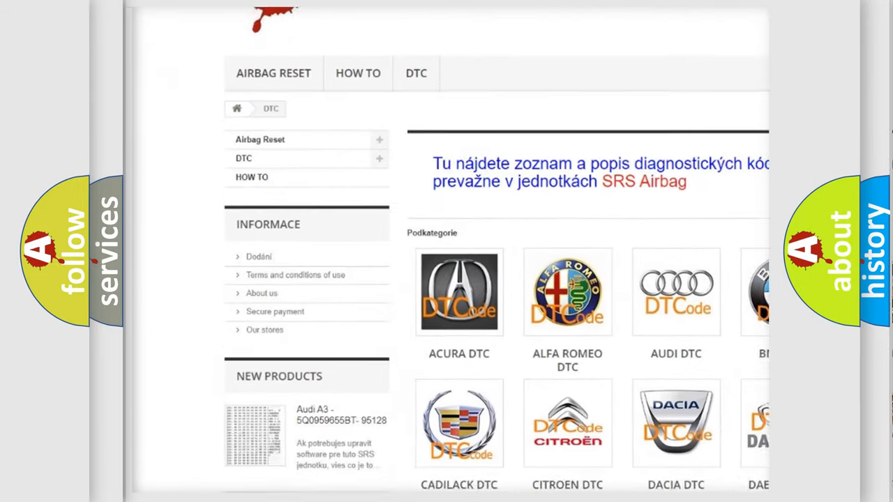
scroll(down, 3)
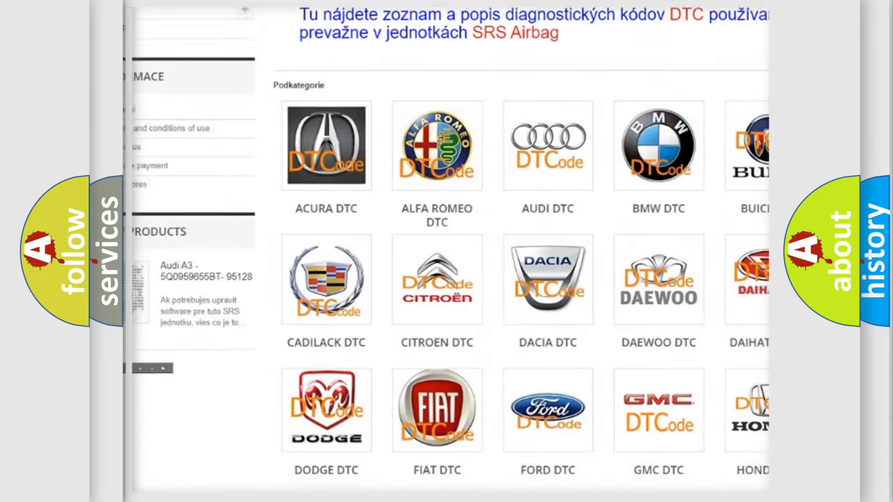
scroll(down, 3)
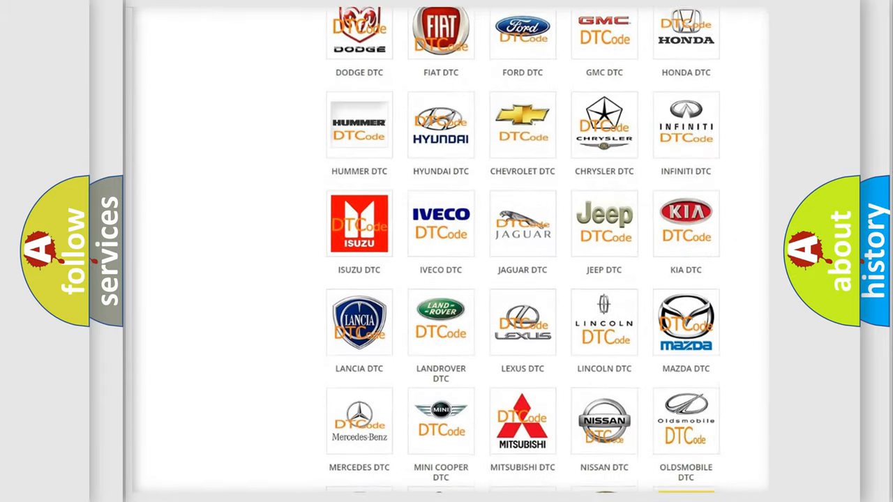
scroll(down, 3)
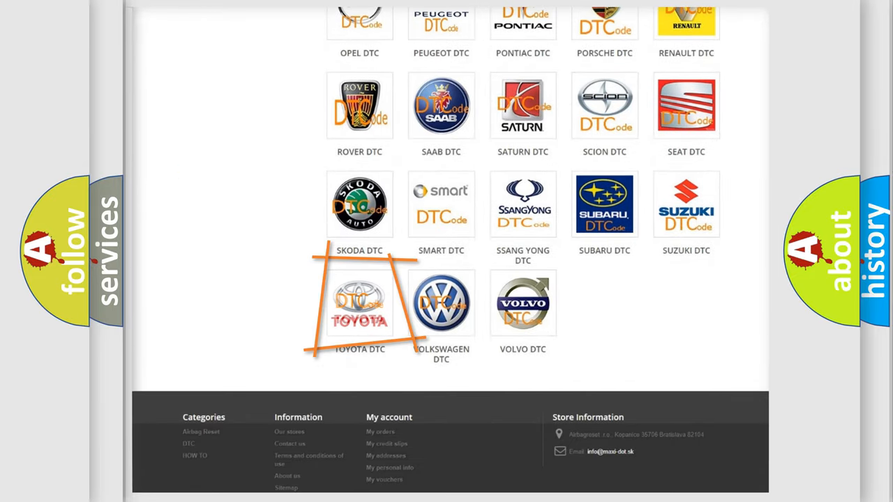
mouse_move(360, 304)
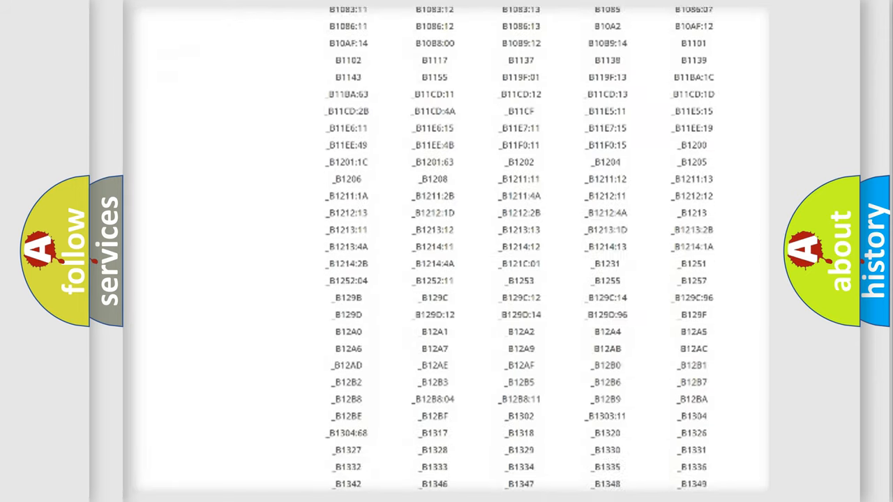
scroll(down, 3)
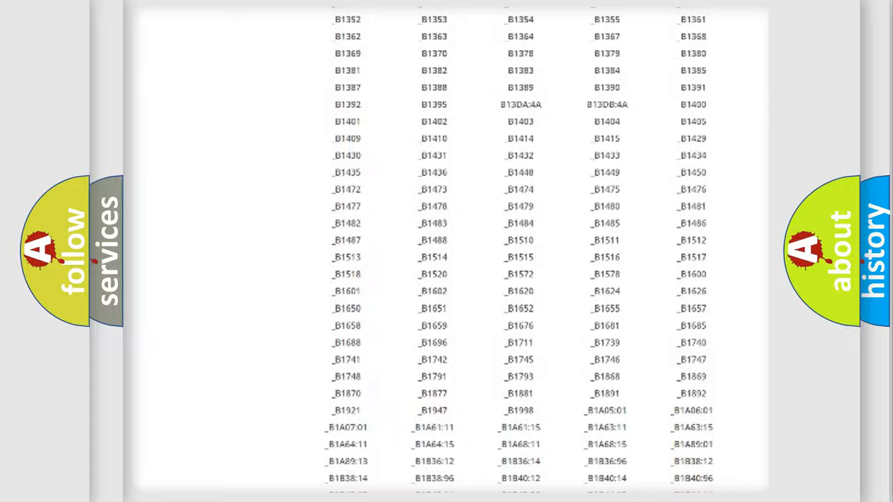